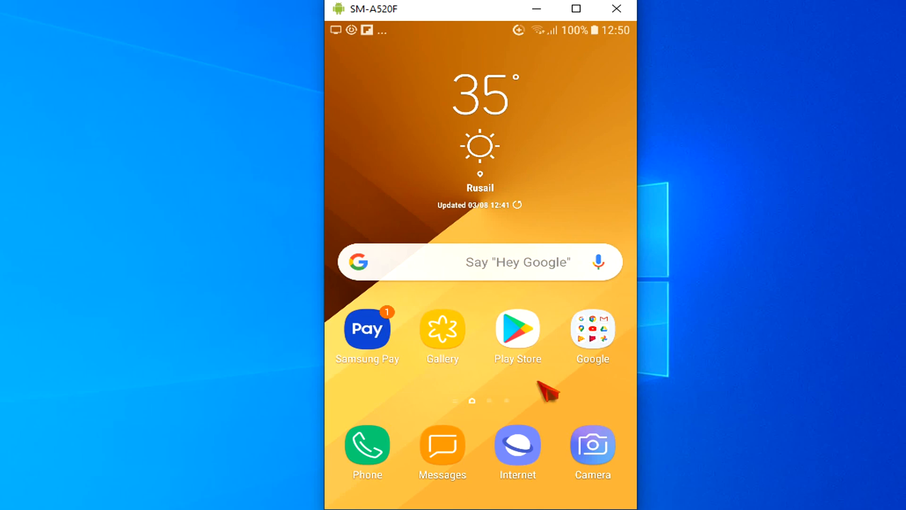
pyautogui.moveTo(568, 225)
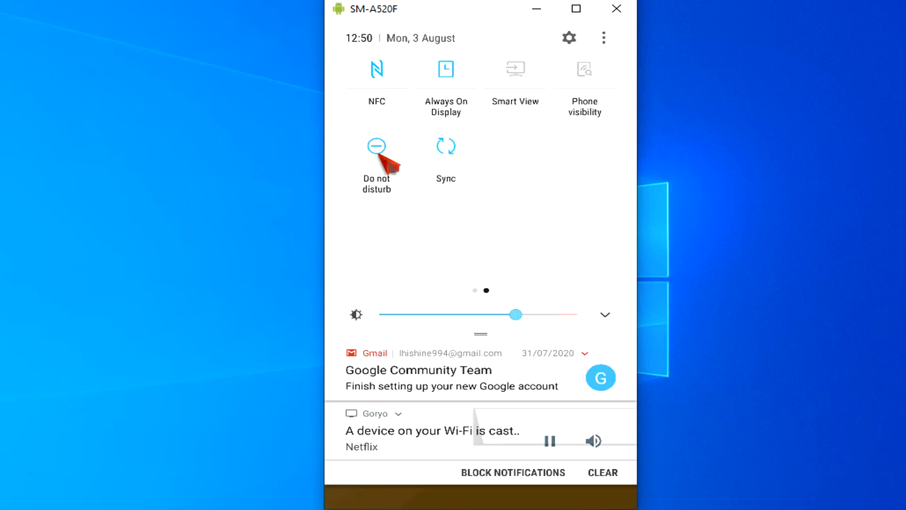
# Step: Browse the quick settings panels, then bring up the app drawer listing all installed apps
pyautogui.click(377, 147)
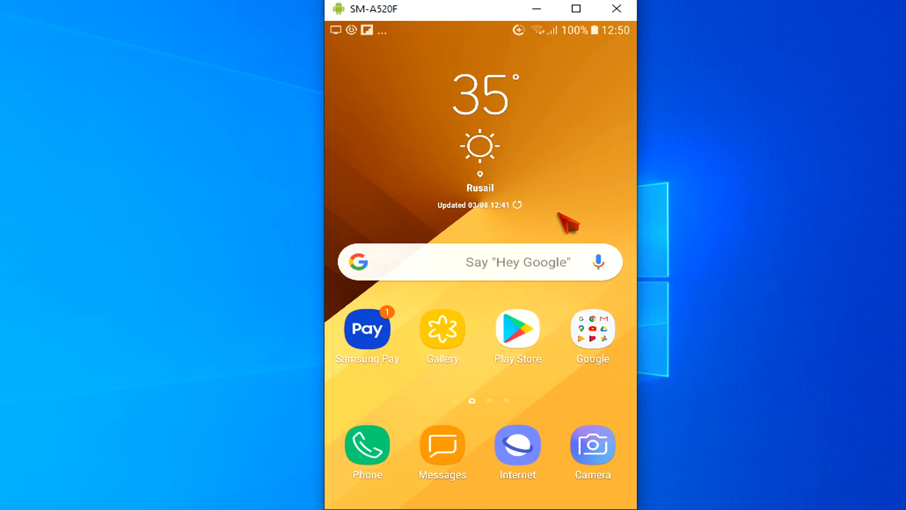
pyautogui.moveTo(454, 104)
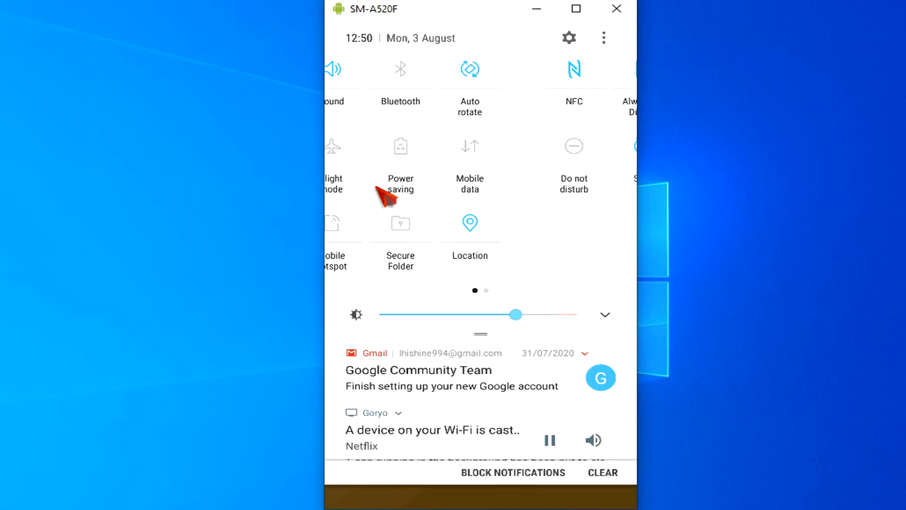
pyautogui.hscroll(-3)
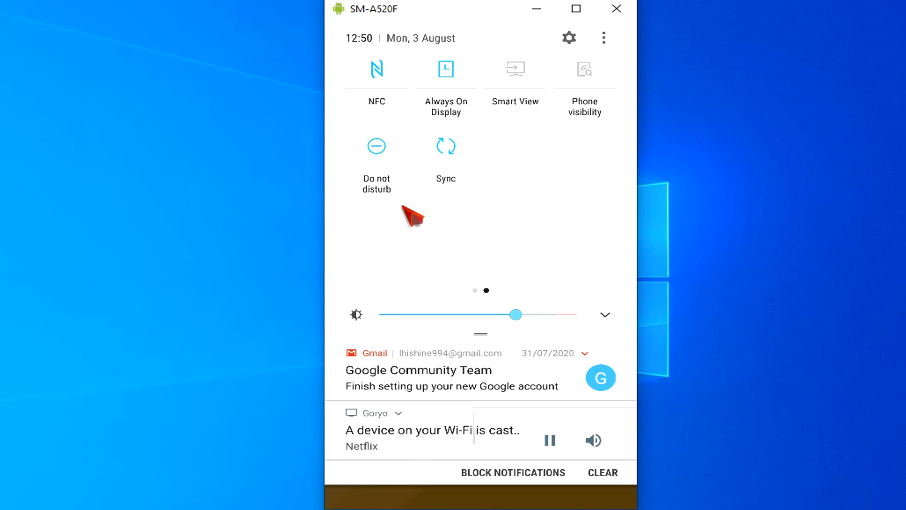
pyautogui.click(376, 146)
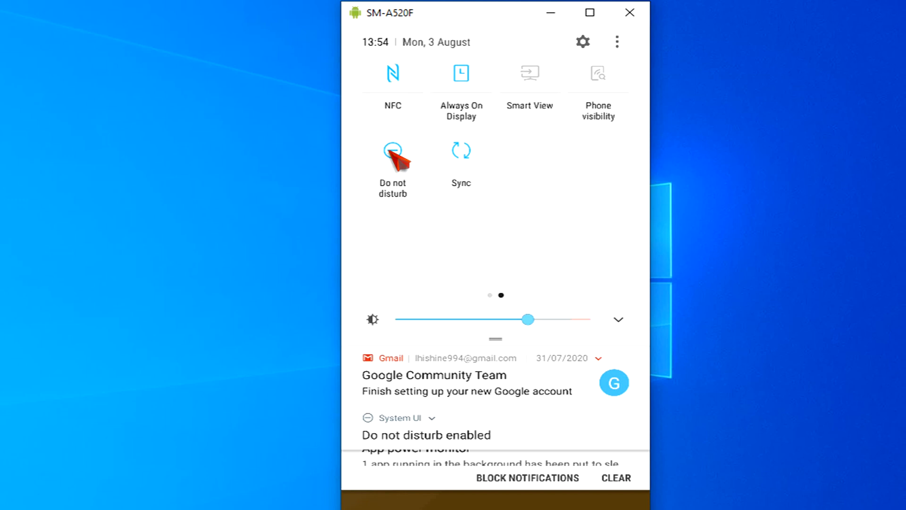
pyautogui.click(393, 151)
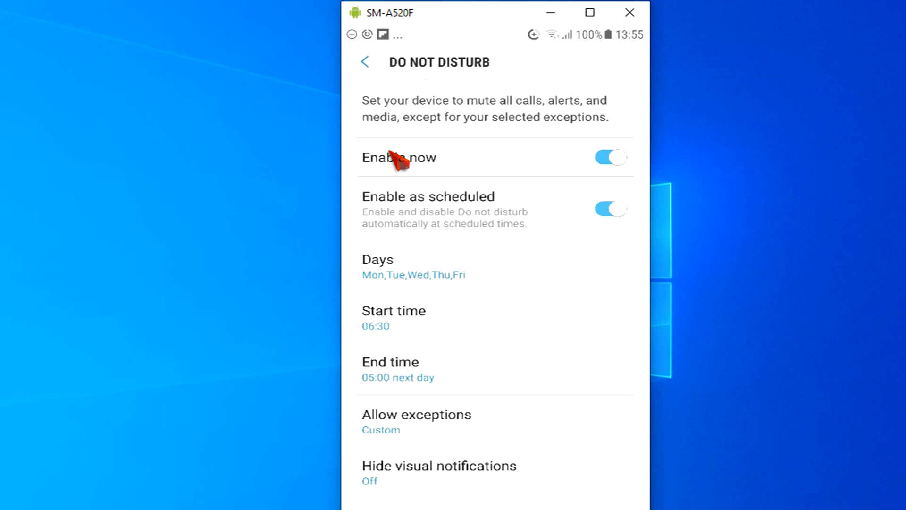
pyautogui.click(366, 61)
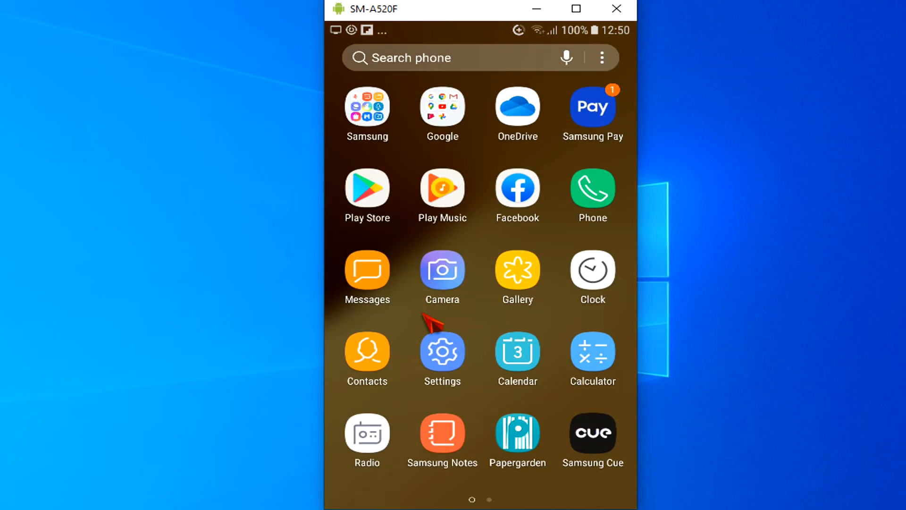
# Step: Turn on Do Not Disturb immediately under Settings > Sounds and vibration > Do not disturb
pyautogui.click(442, 353)
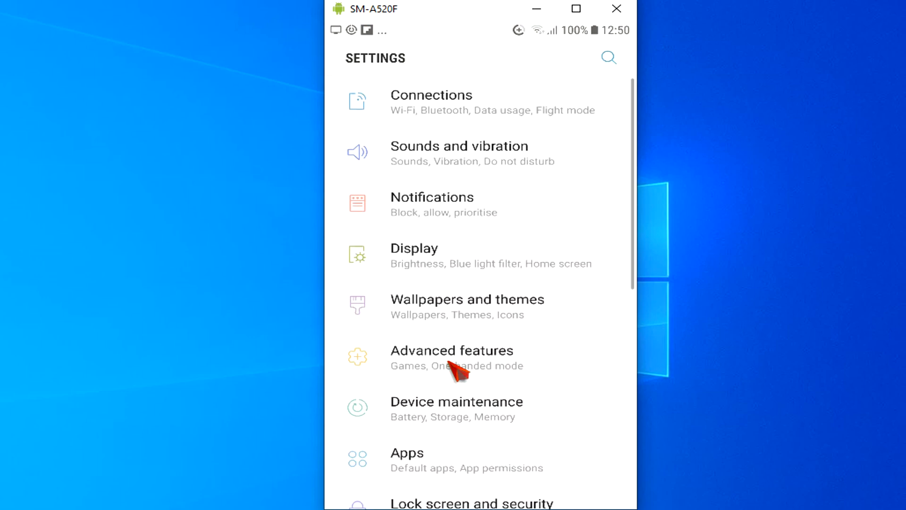
pyautogui.click(460, 147)
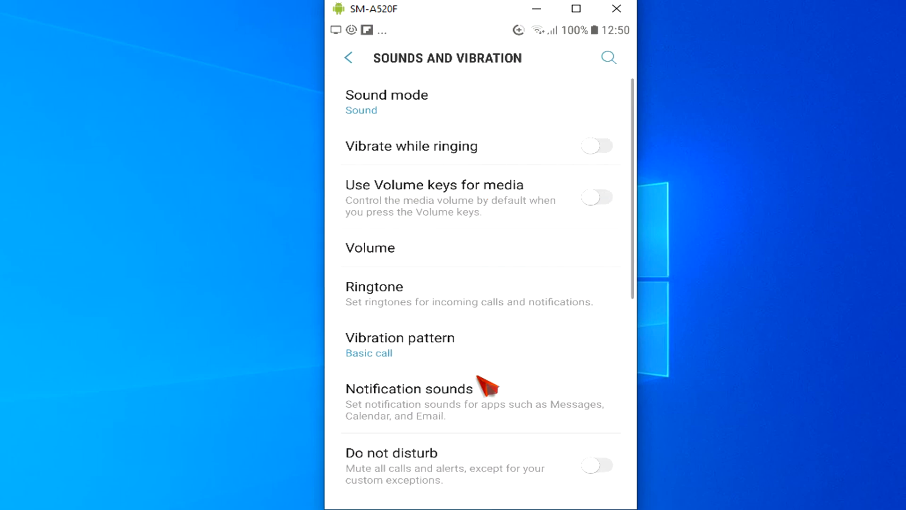
pyautogui.moveTo(493, 470)
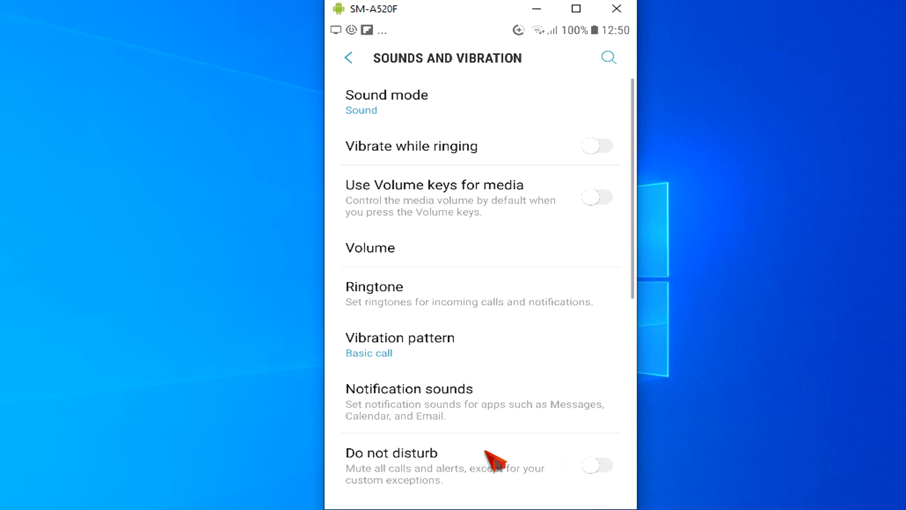
pyautogui.click(388, 453)
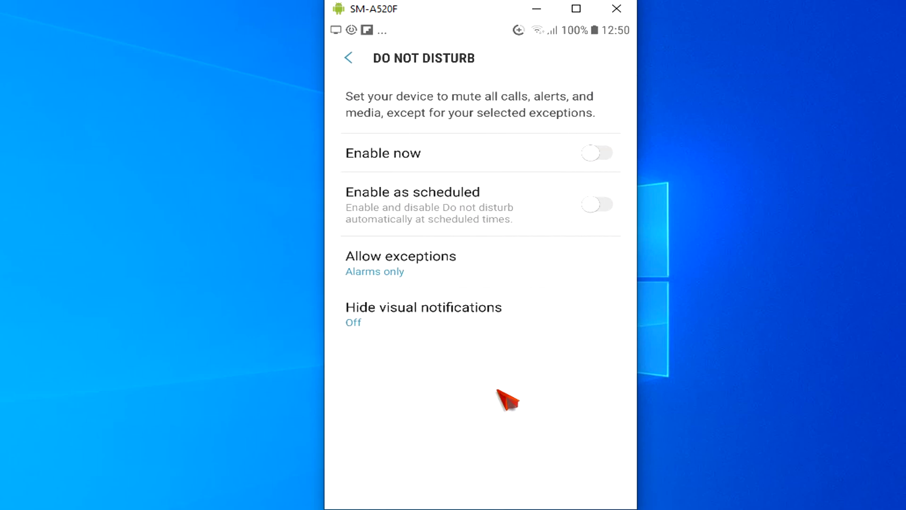
pyautogui.click(597, 152)
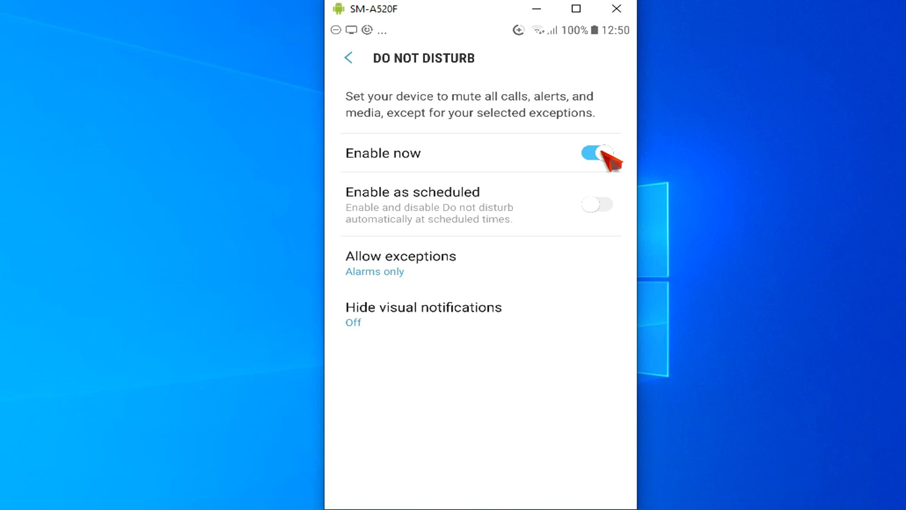
pyautogui.moveTo(604, 212)
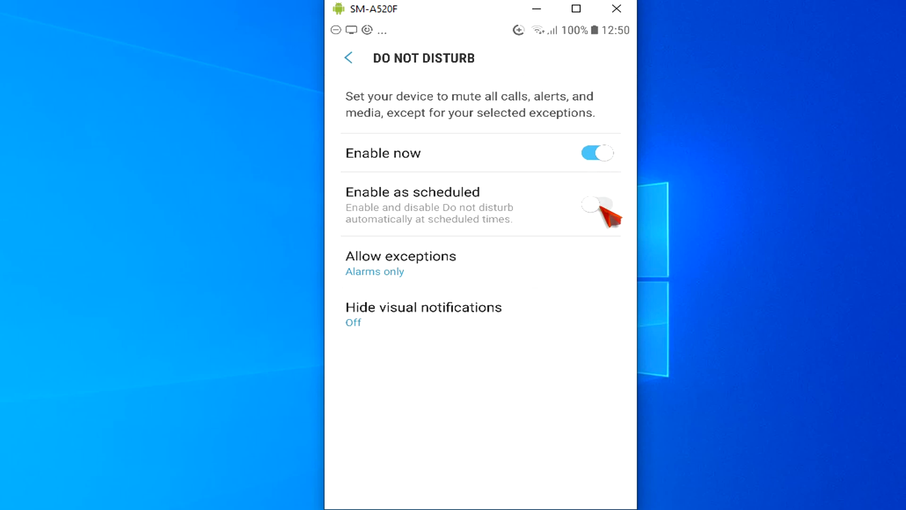
# Step: Schedule Do Not Disturb Monday–Friday from 06:30 to 05:00 next day
pyautogui.click(597, 205)
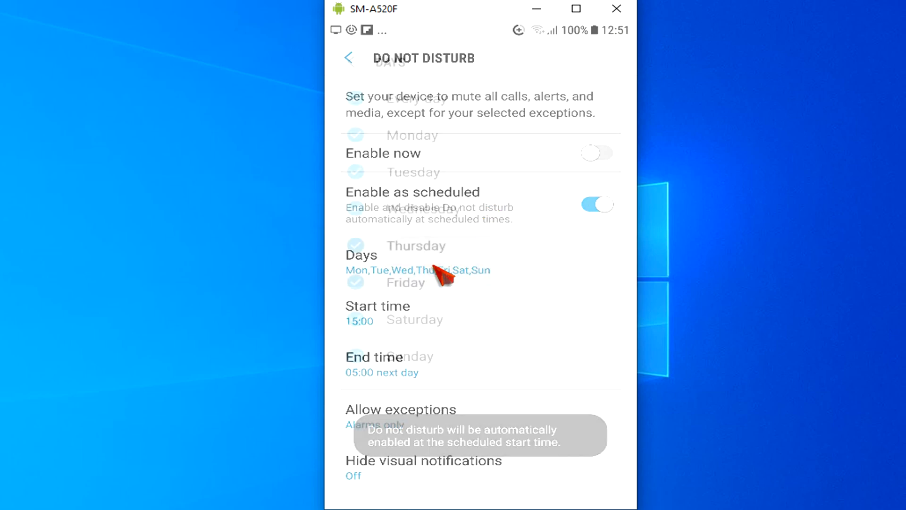
pyautogui.click(362, 265)
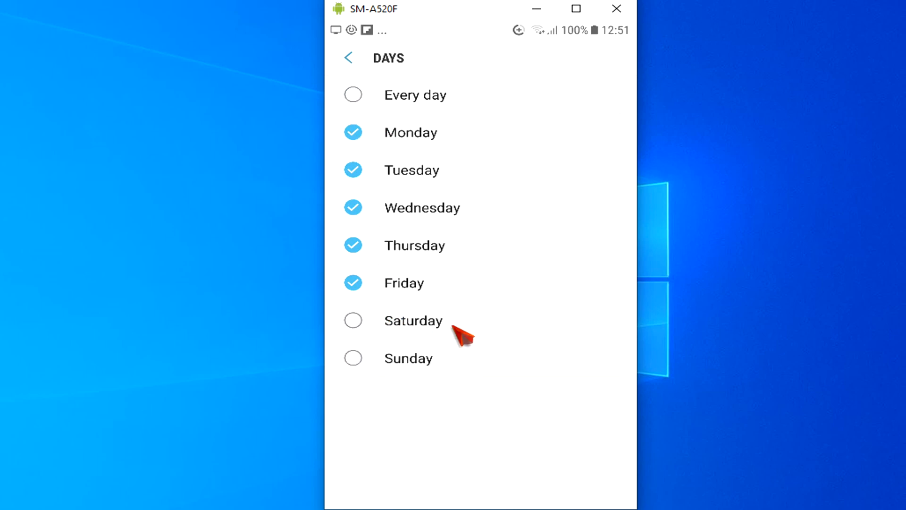
pyautogui.moveTo(355, 62)
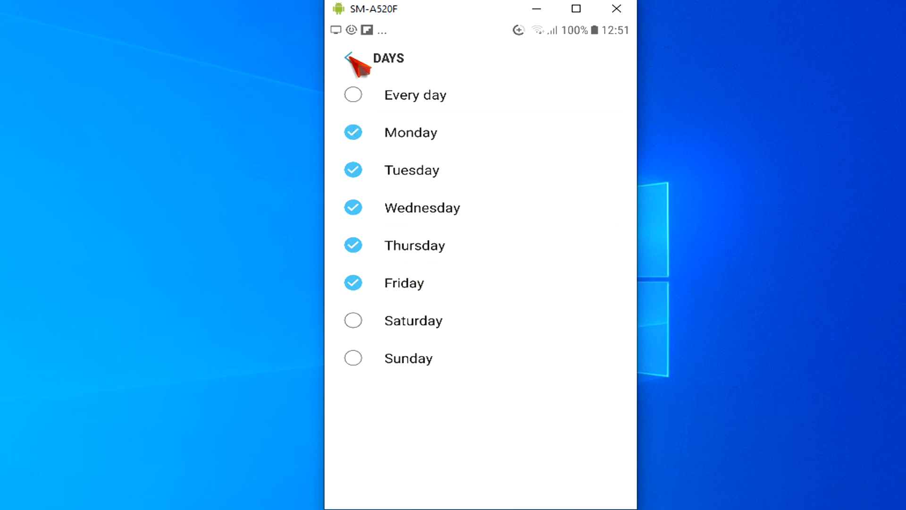
pyautogui.click(351, 59)
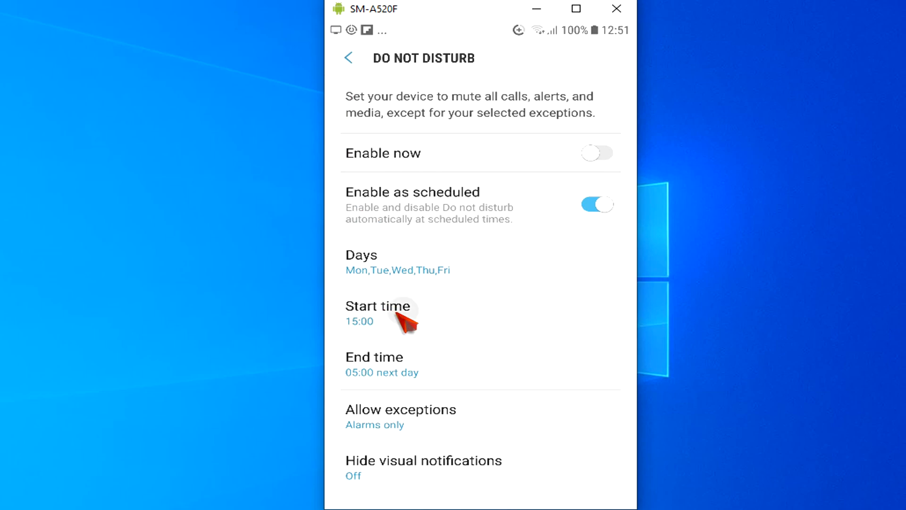
pyautogui.click(378, 313)
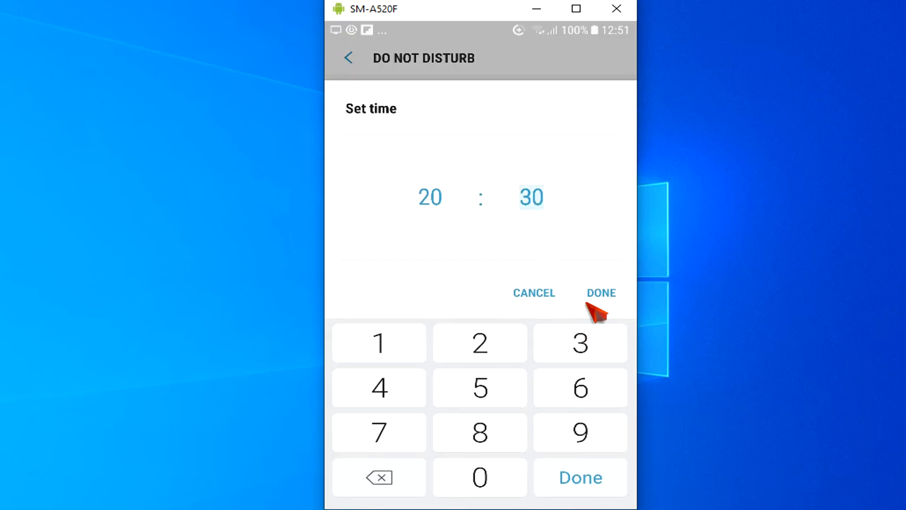
pyautogui.click(601, 293)
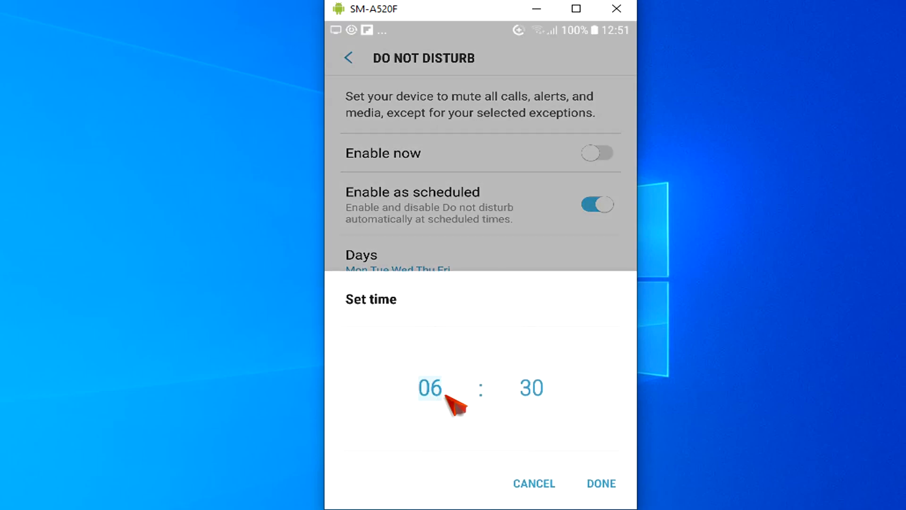
pyautogui.click(600, 483)
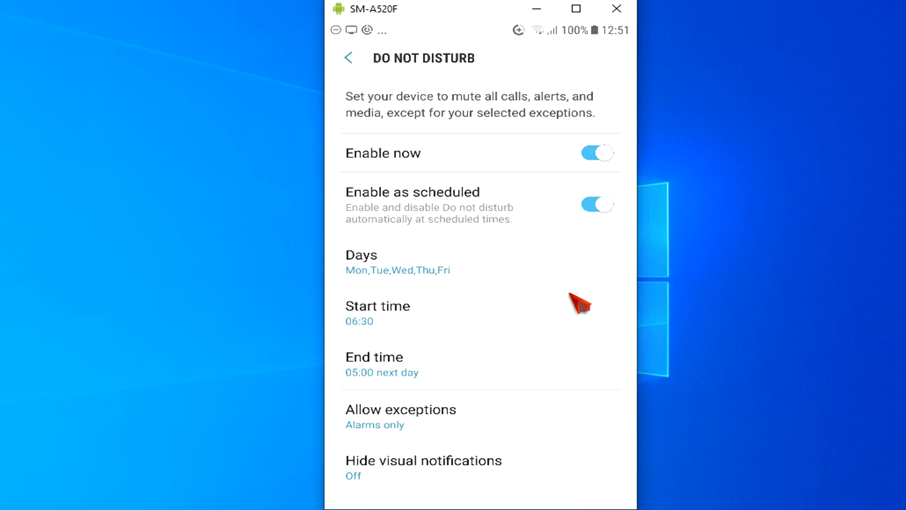
# Step: Set Do Not Disturb exceptions to Custom with the Repeat callers switch on
pyautogui.click(401, 409)
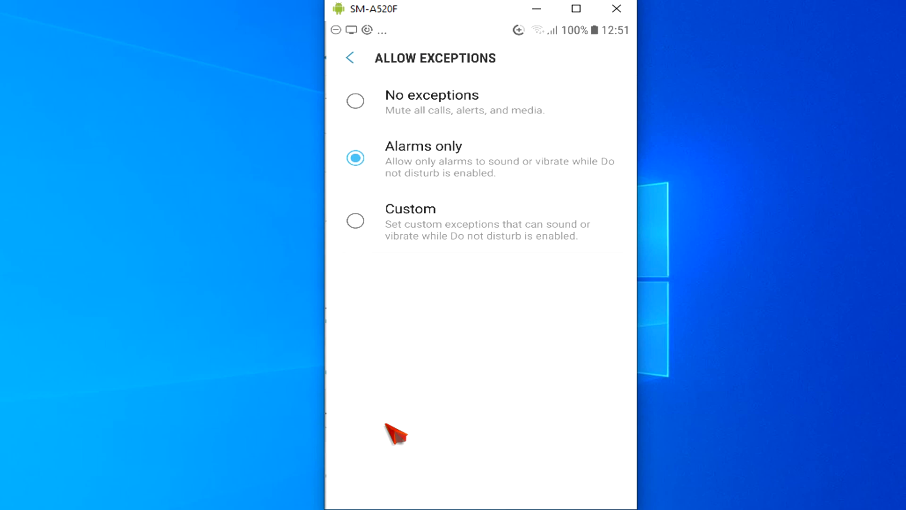
pyautogui.moveTo(361, 246)
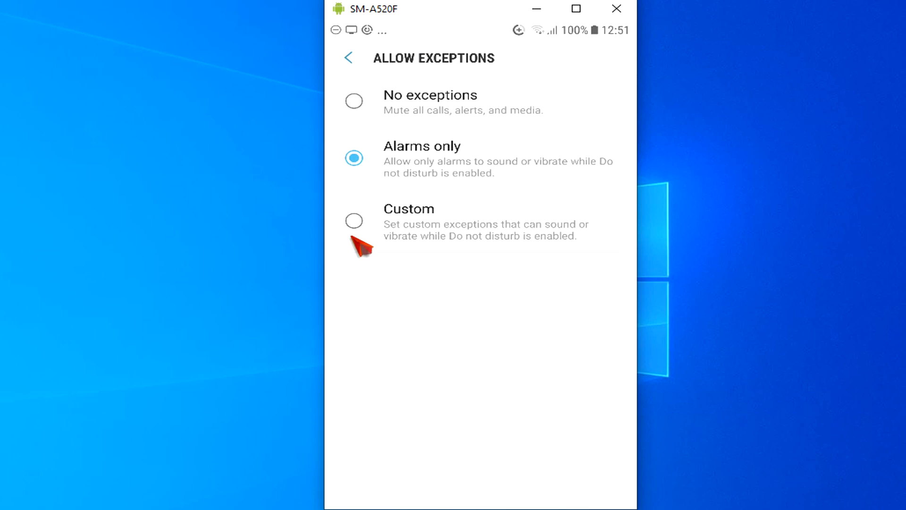
pyautogui.click(354, 221)
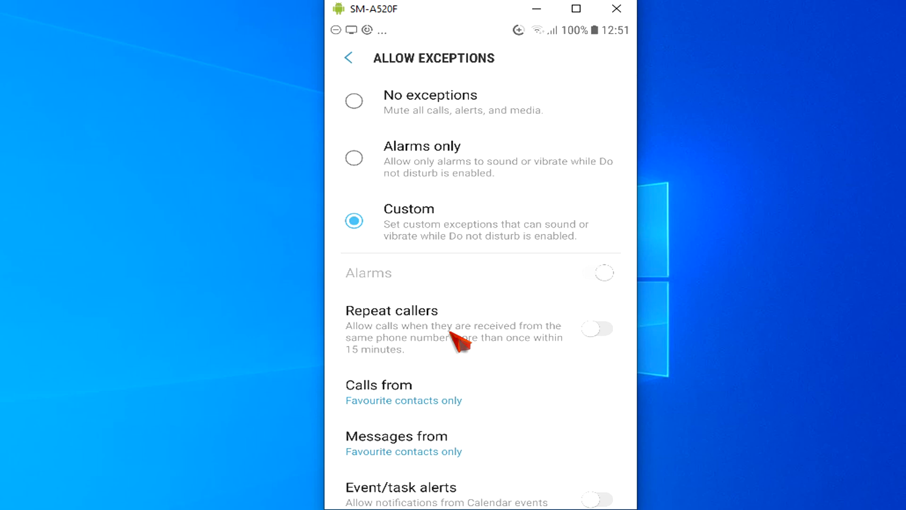
pyautogui.click(601, 328)
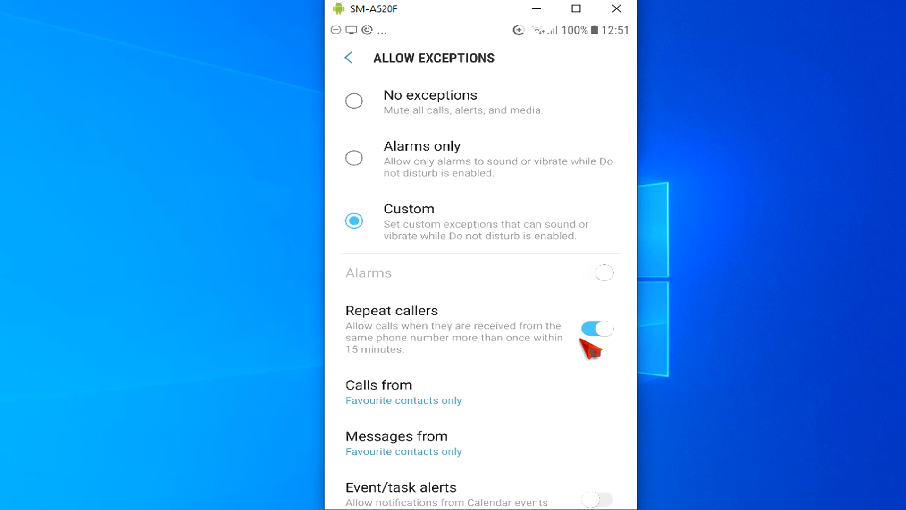
pyautogui.click(404, 401)
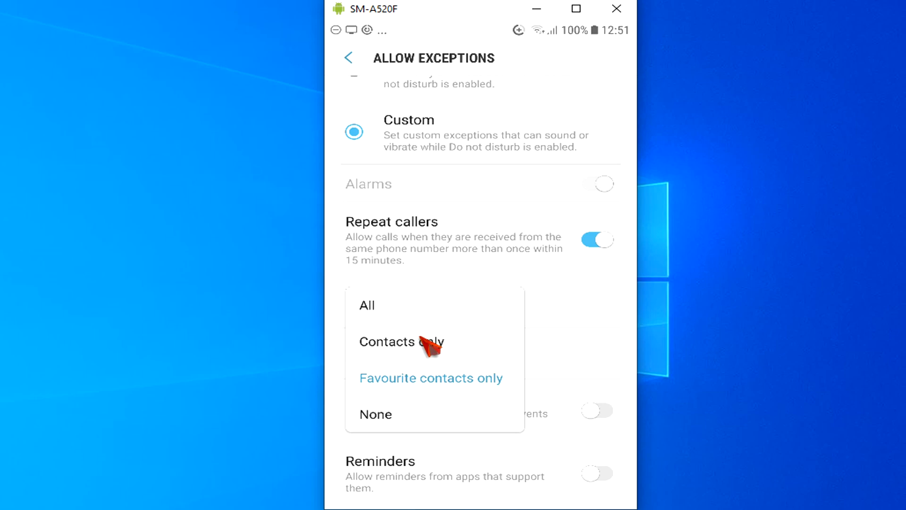
# Step: Limit calls to contacts only and messages to favourite contacts
pyautogui.click(400, 342)
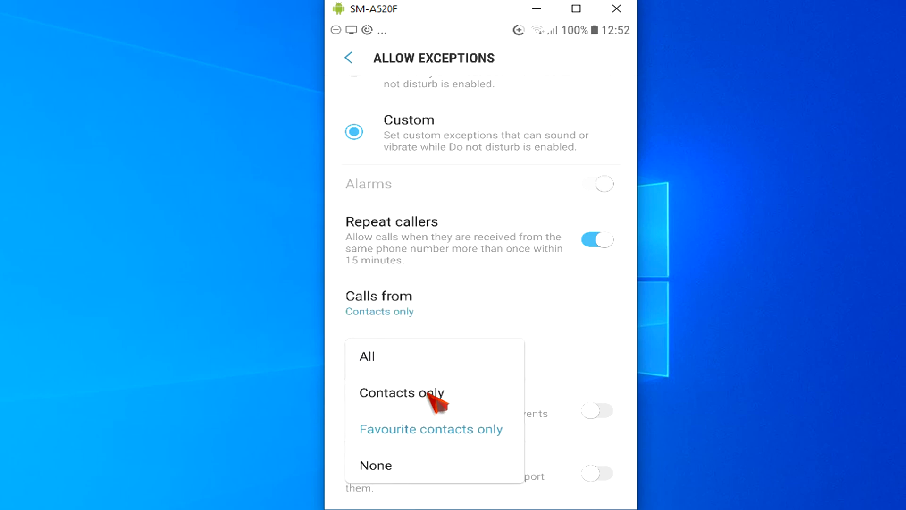
pyautogui.click(391, 393)
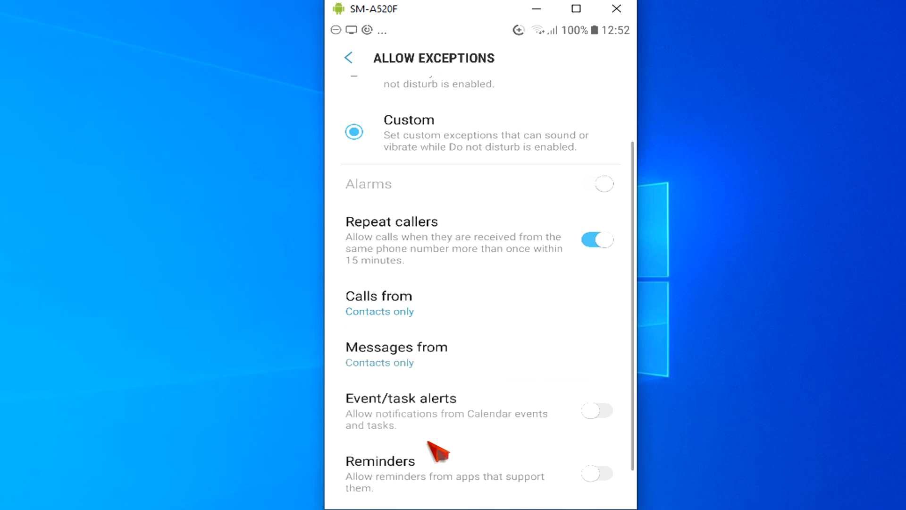
pyautogui.click(379, 362)
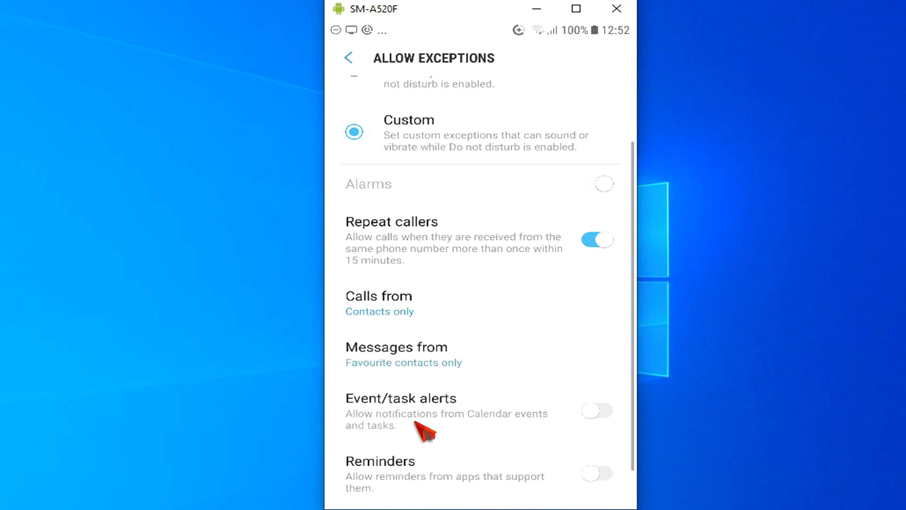
pyautogui.moveTo(426, 425)
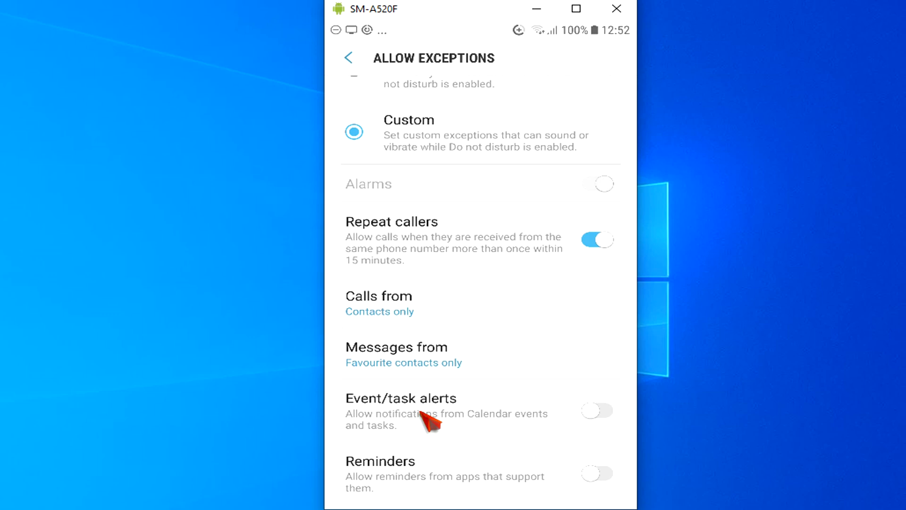
# Step: Allow event/task alerts and reminders, then return to Sounds and vibration
pyautogui.scroll(-3)
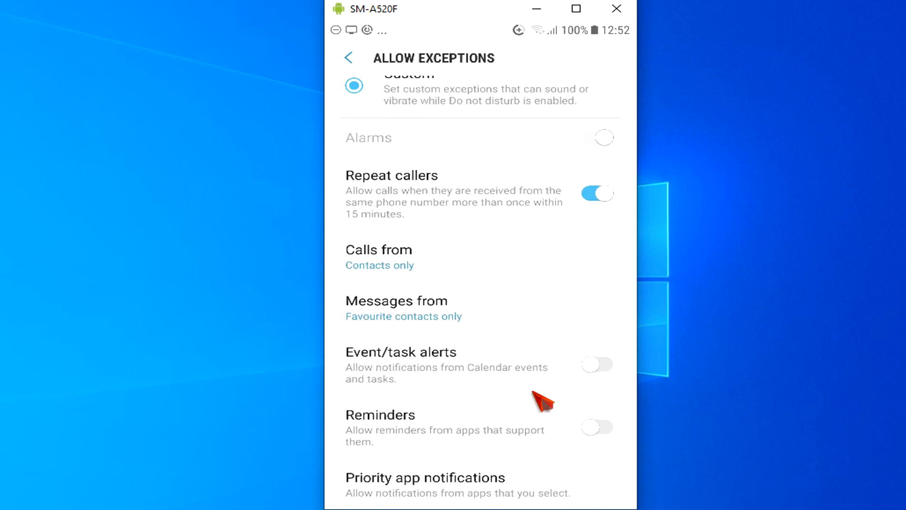
pyautogui.click(598, 364)
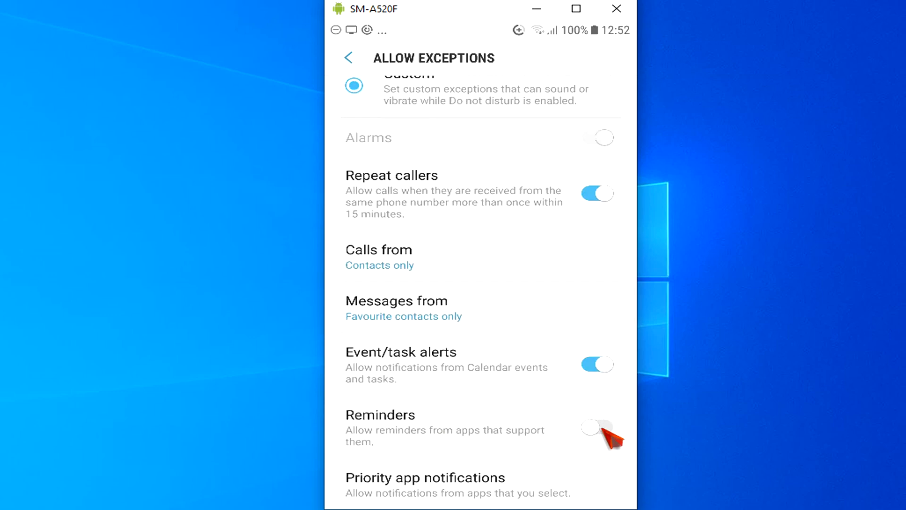
pyautogui.click(597, 432)
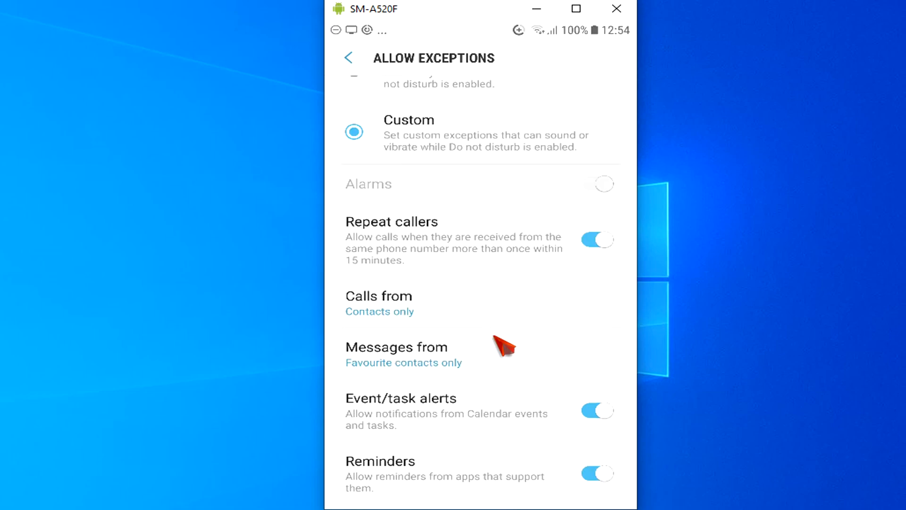
pyautogui.click(349, 58)
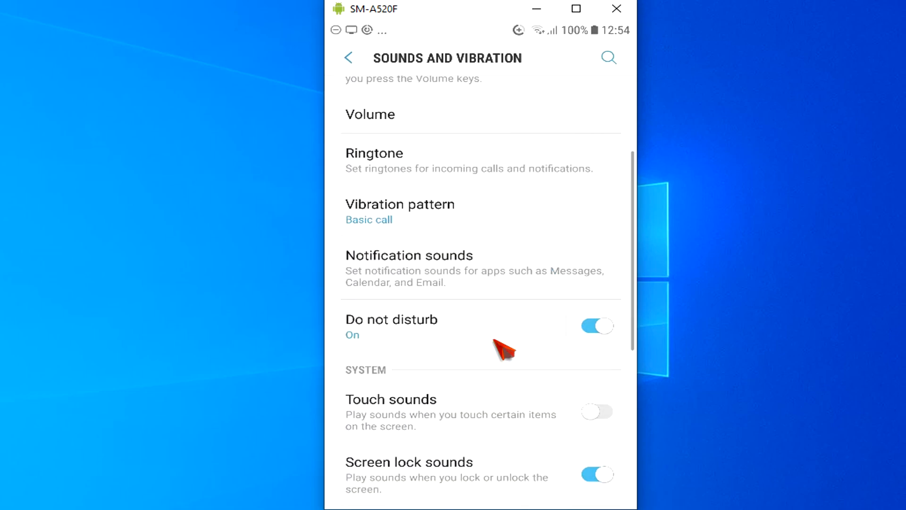